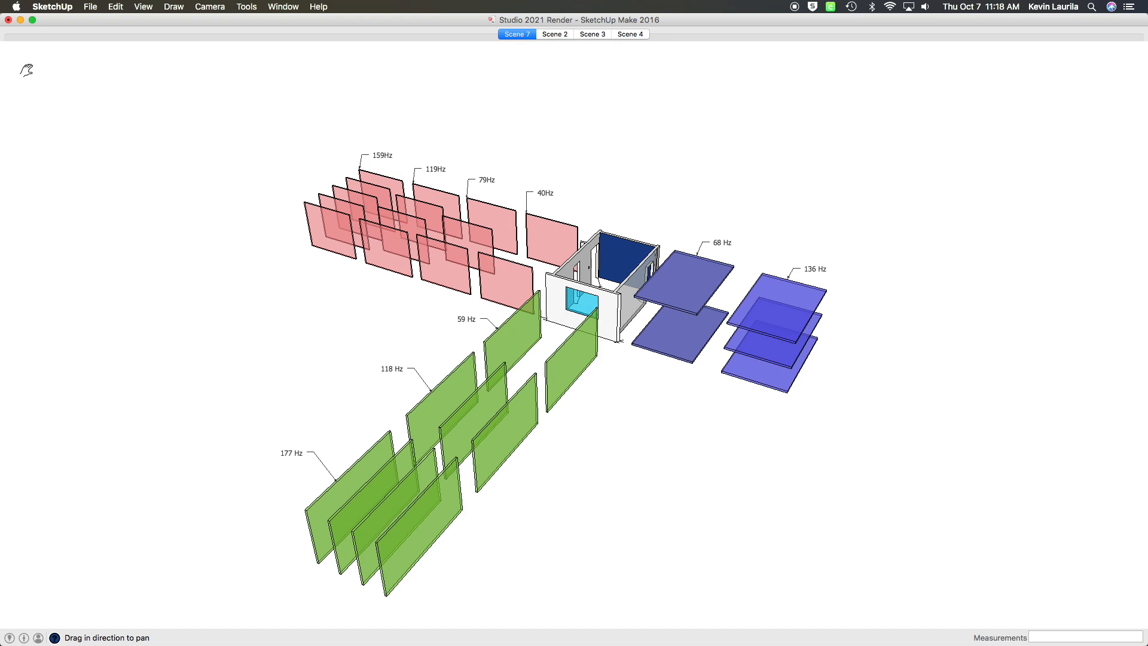
Step through the SketchUp scenes: red 40–159 Hz, blue 68/136 Hz, green 59/118/177 Hz panels
click(554, 34)
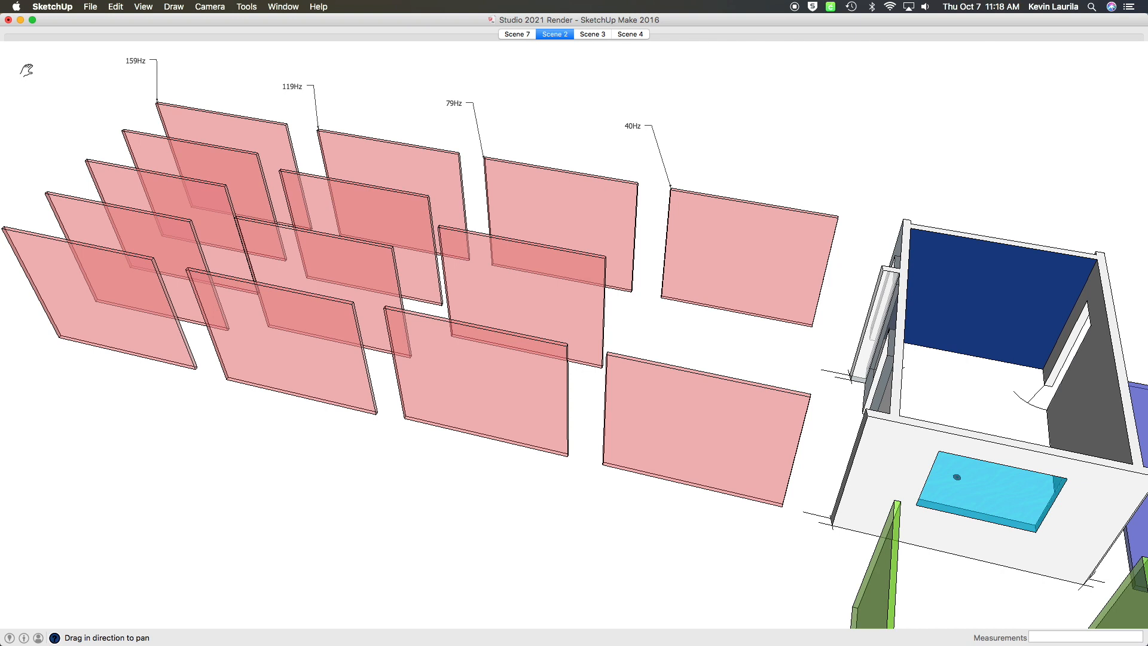
click(592, 34)
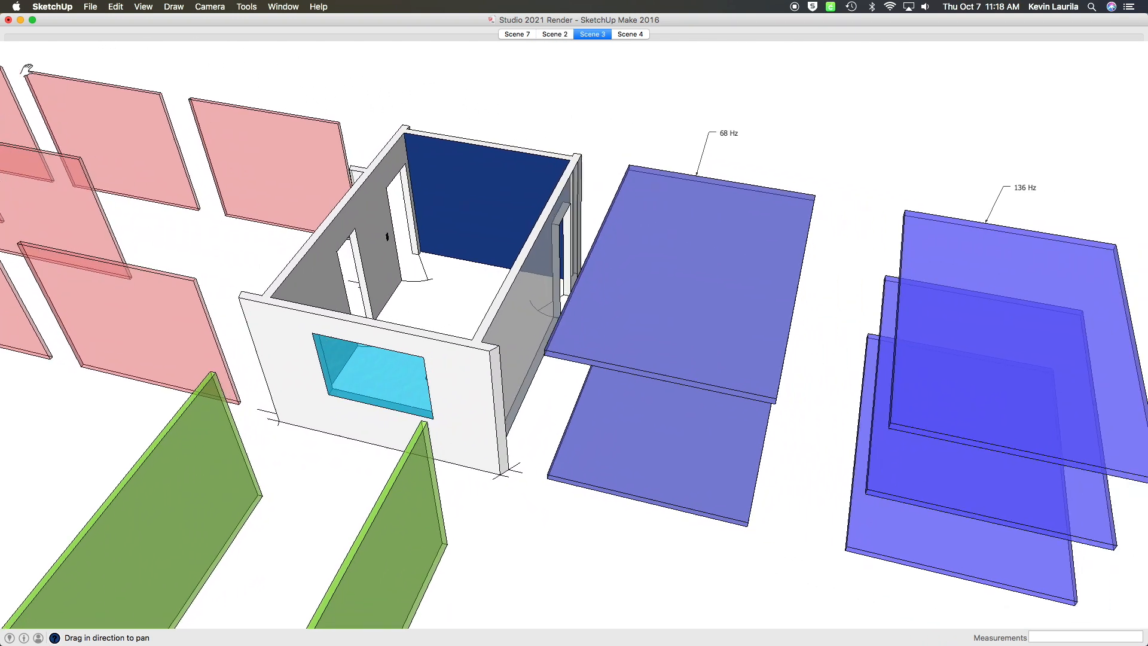
click(630, 33)
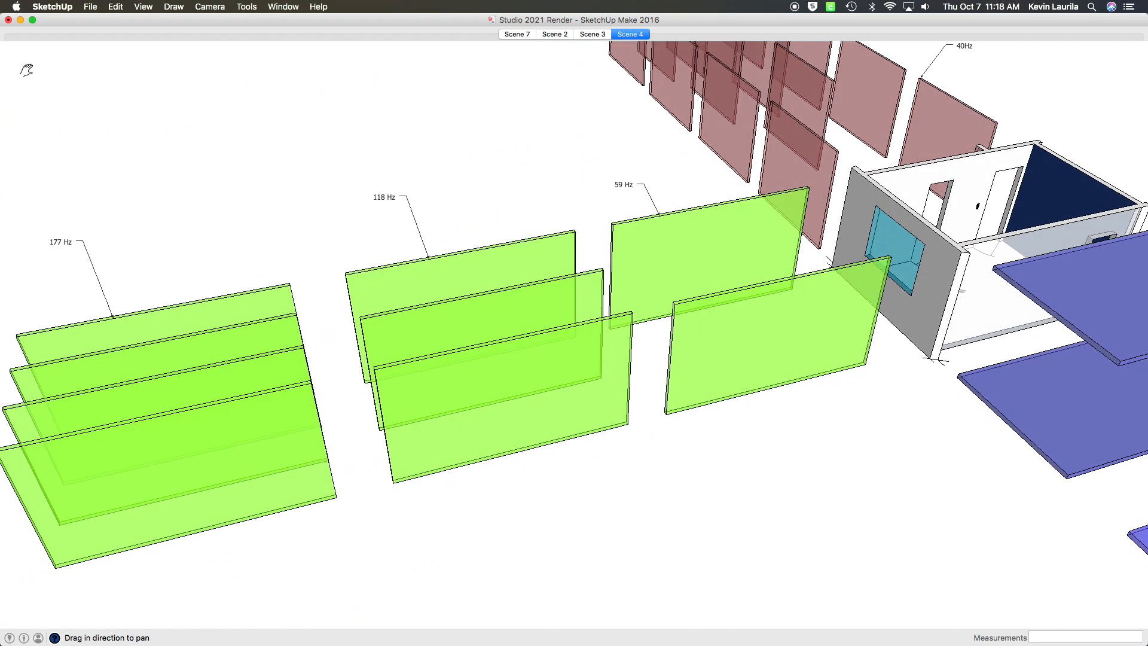
click(516, 34)
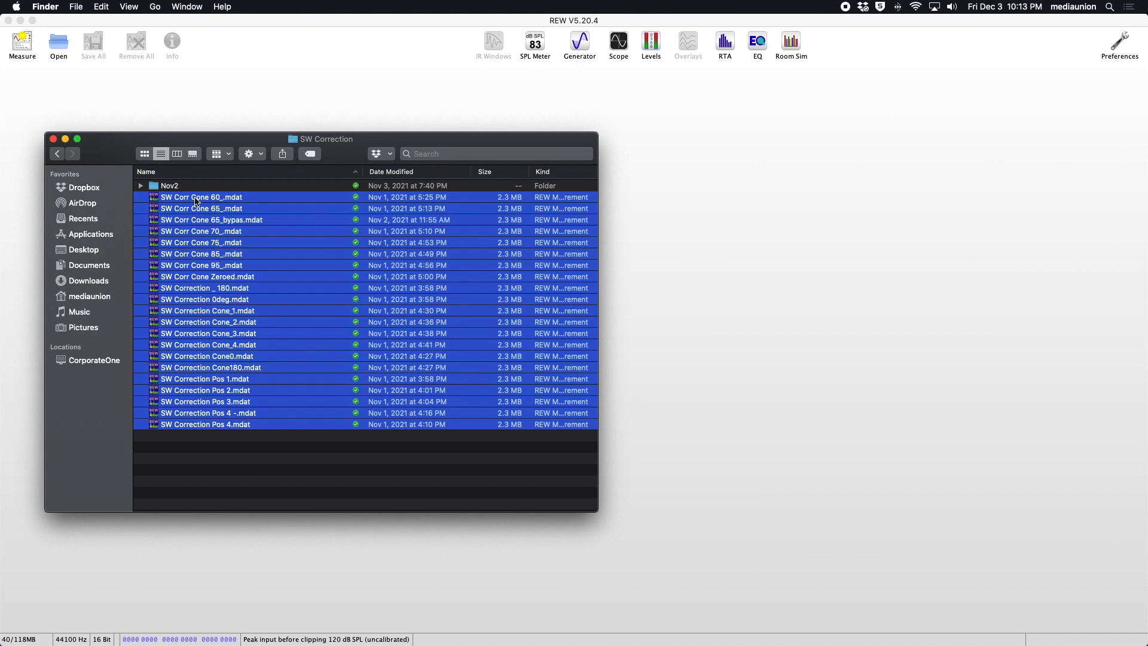
Drop the twenty selected SW Correction .mdat files from Finder onto REW to load them
drag(201, 197, 677, 137)
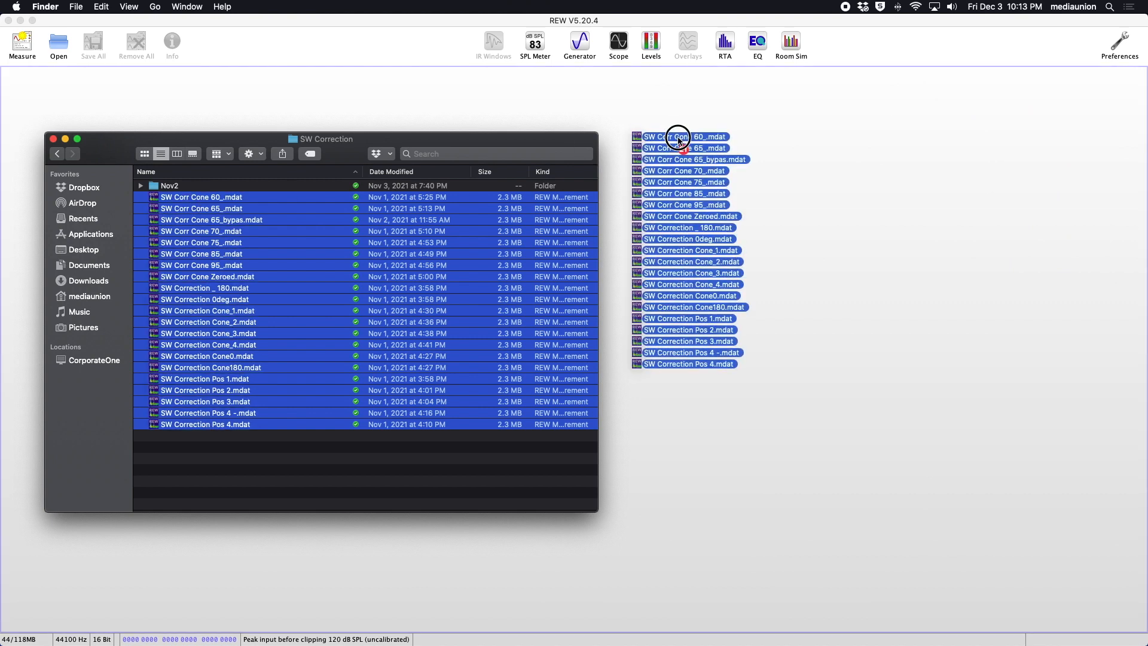
double_click(677, 137)
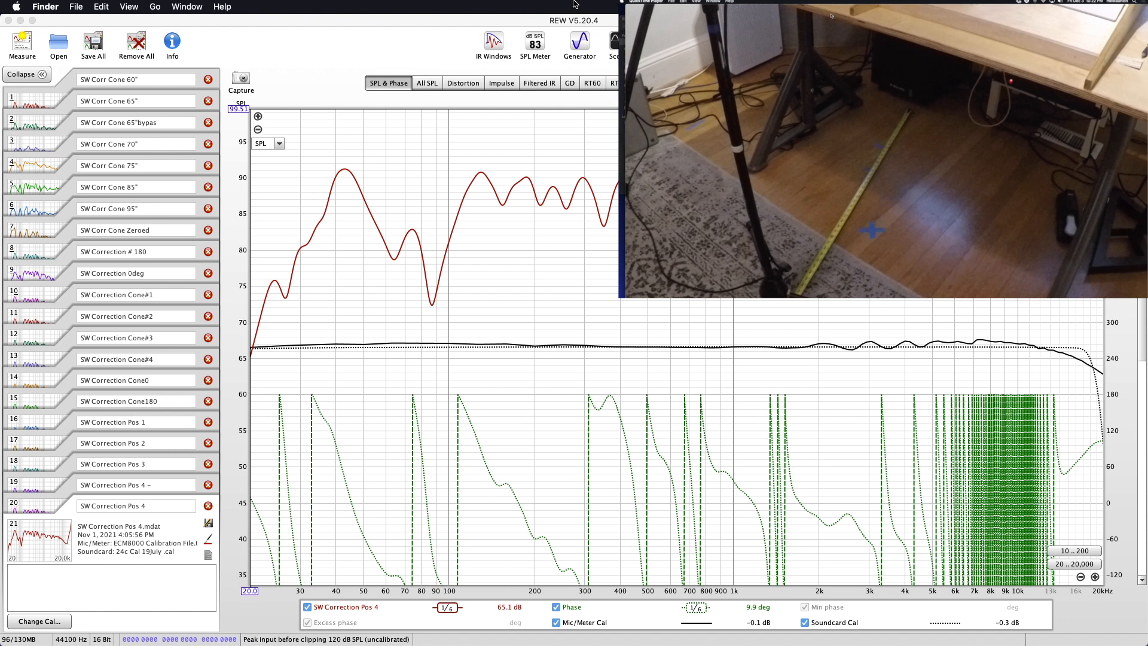
Overlay every loaded subwoofer correction SPL curve together on the All SPL graph
click(427, 82)
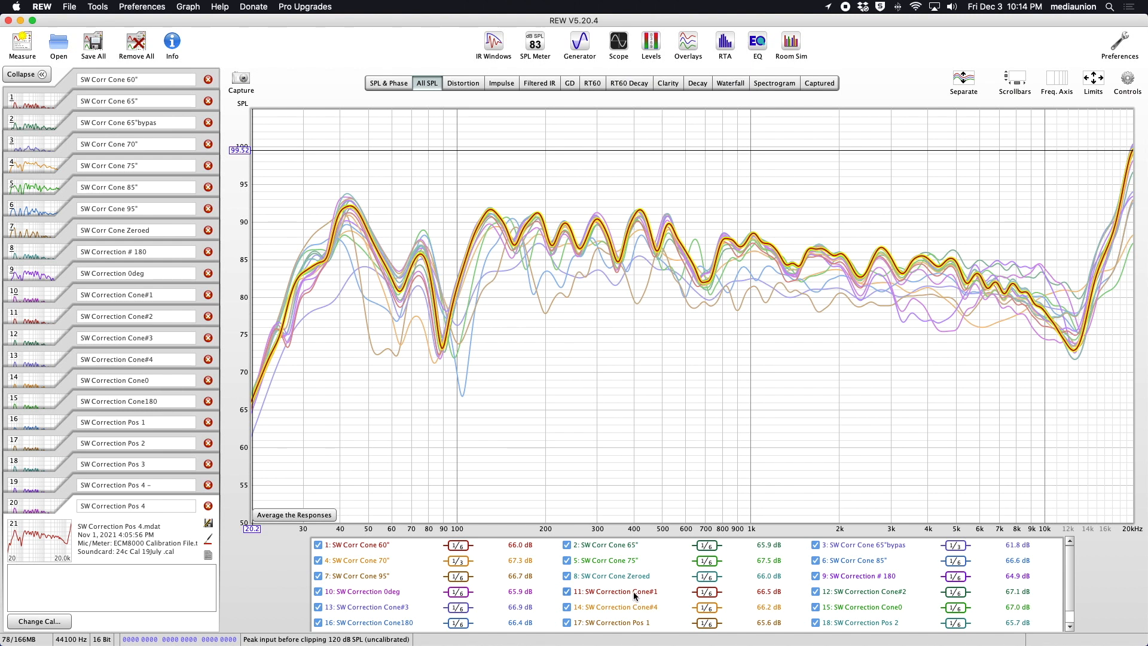
Compare RT60 decay times of the 65° subwoofer measurements, hiding measurement 12
click(427, 82)
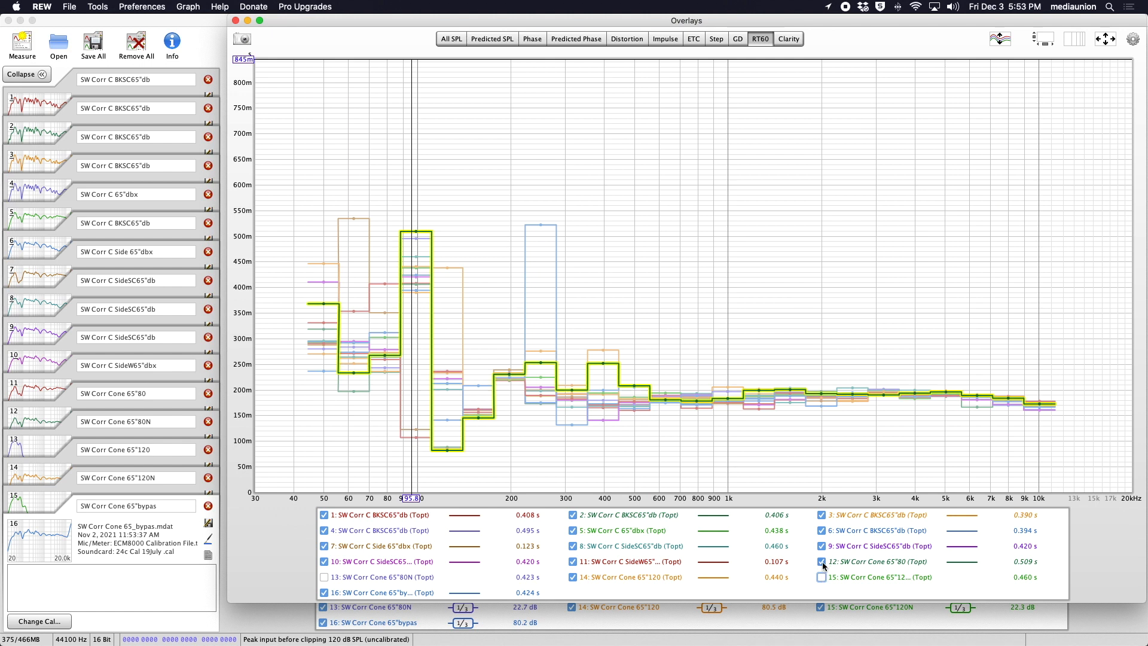
click(821, 561)
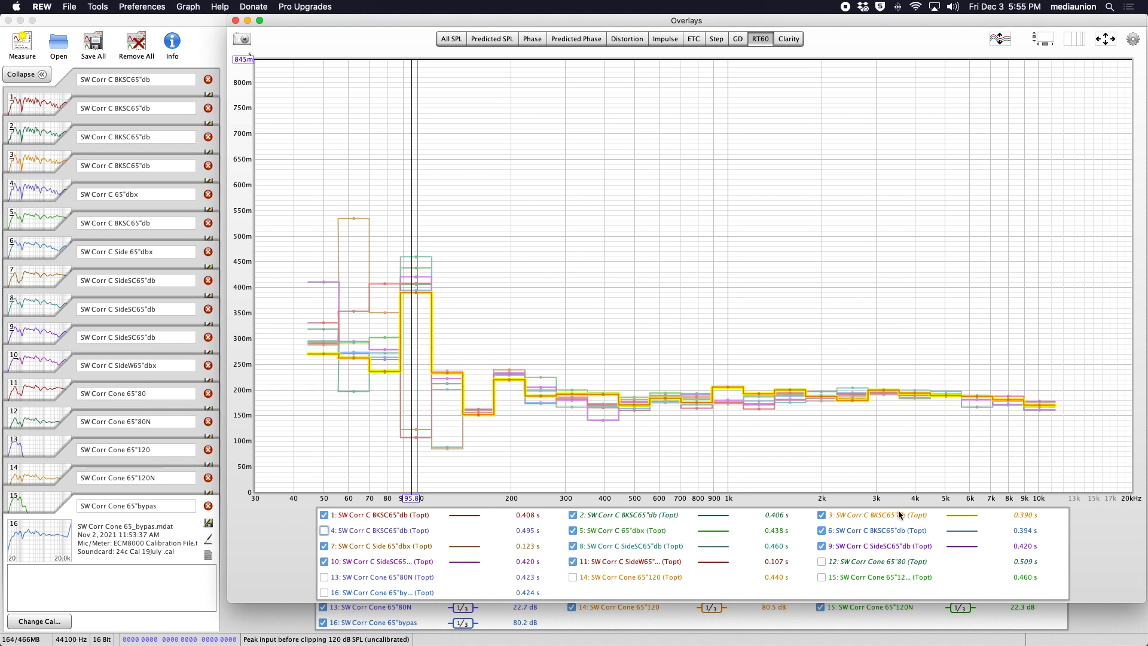
Switch the overlay comparison from RT60 to C80 clarity
click(587, 515)
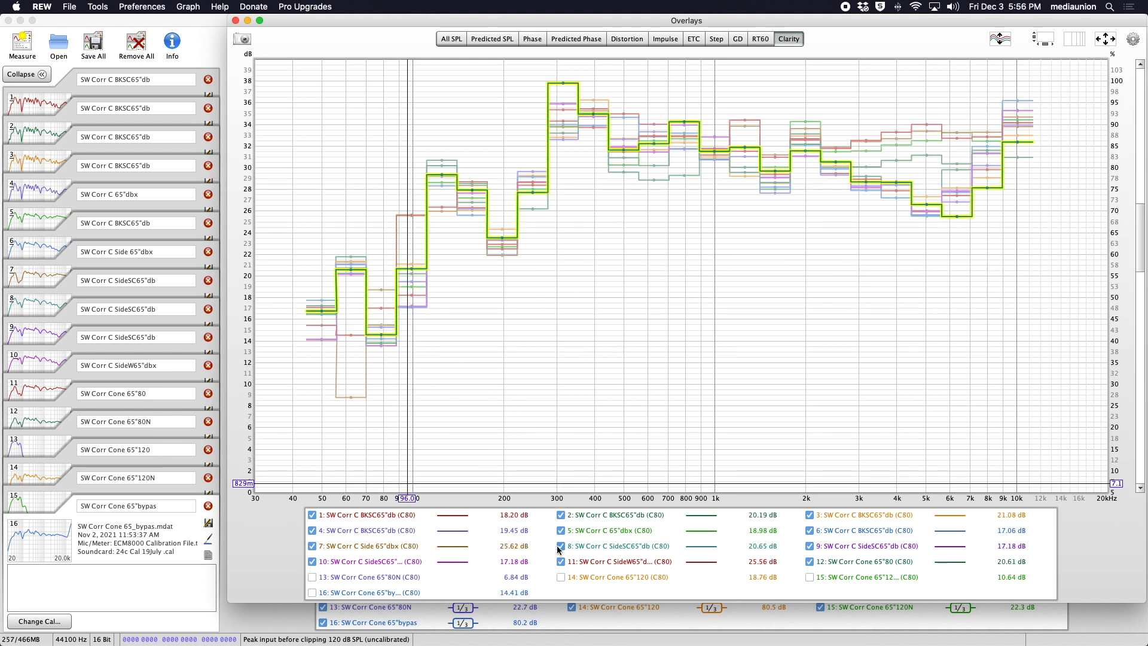
Hide most measurements, including measurement 8, from the clarity overlay, keeping only a few
click(312, 515)
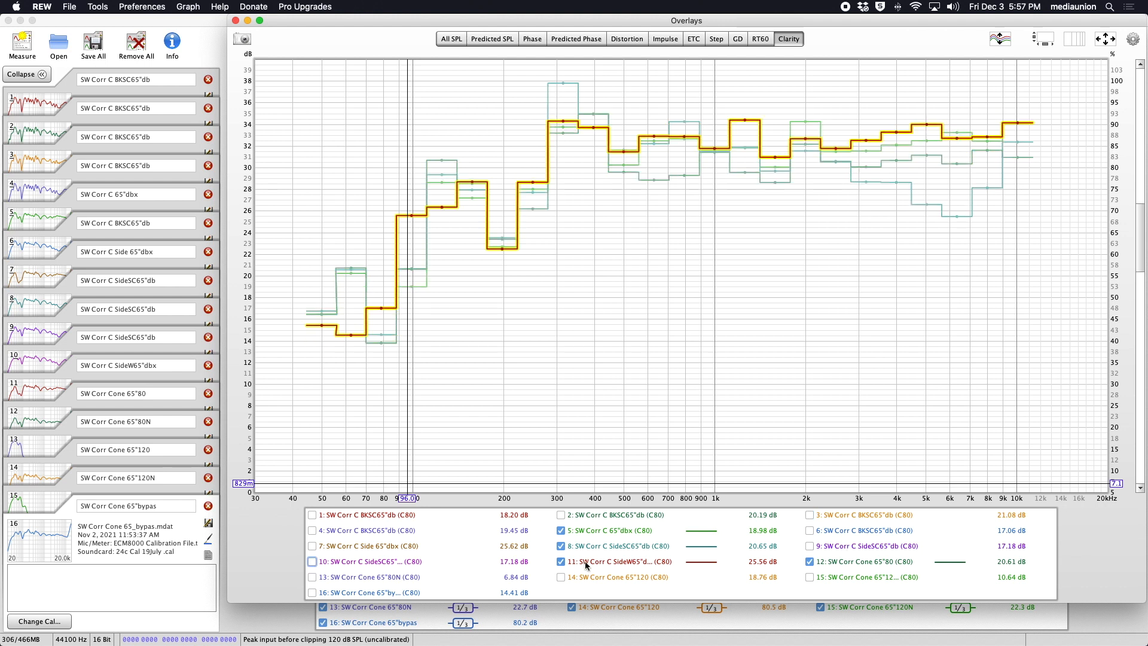
click(560, 530)
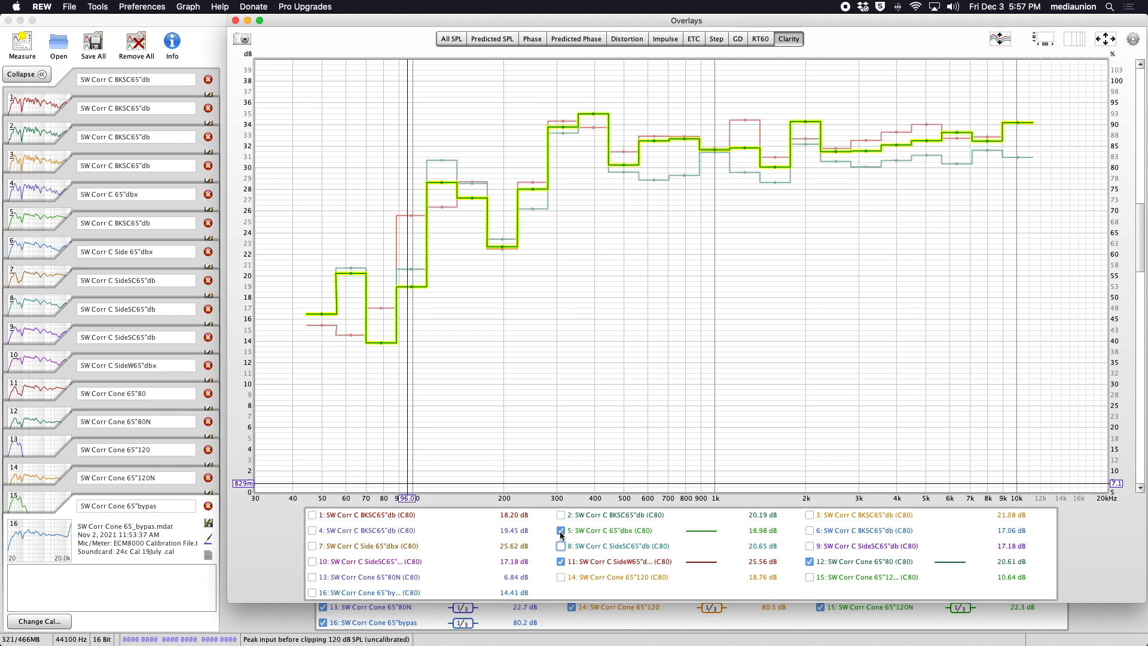
click(760, 38)
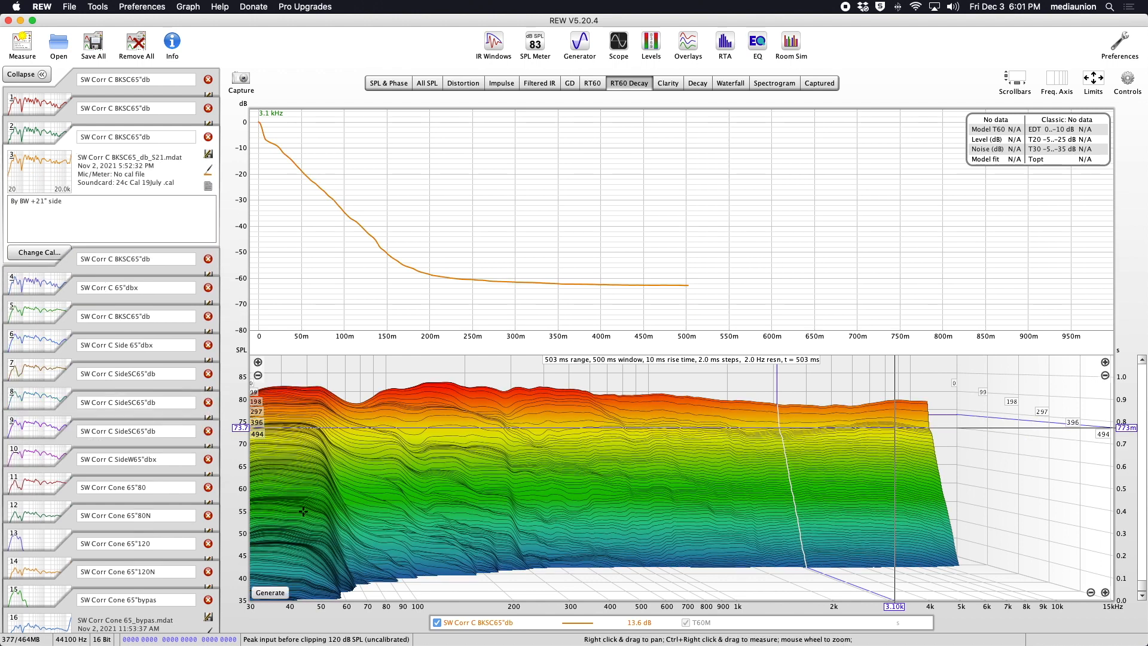
mouse_move(1092, 79)
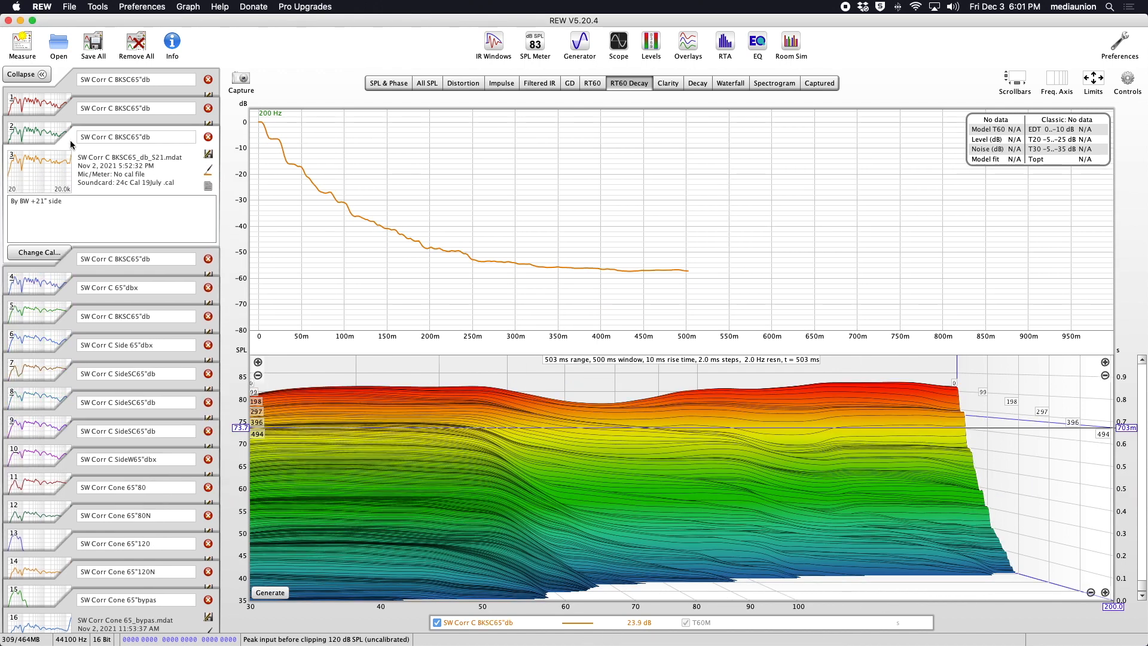
Limit the back 65° measurement's decay view to the 30–200 Hz bass range
click(697, 83)
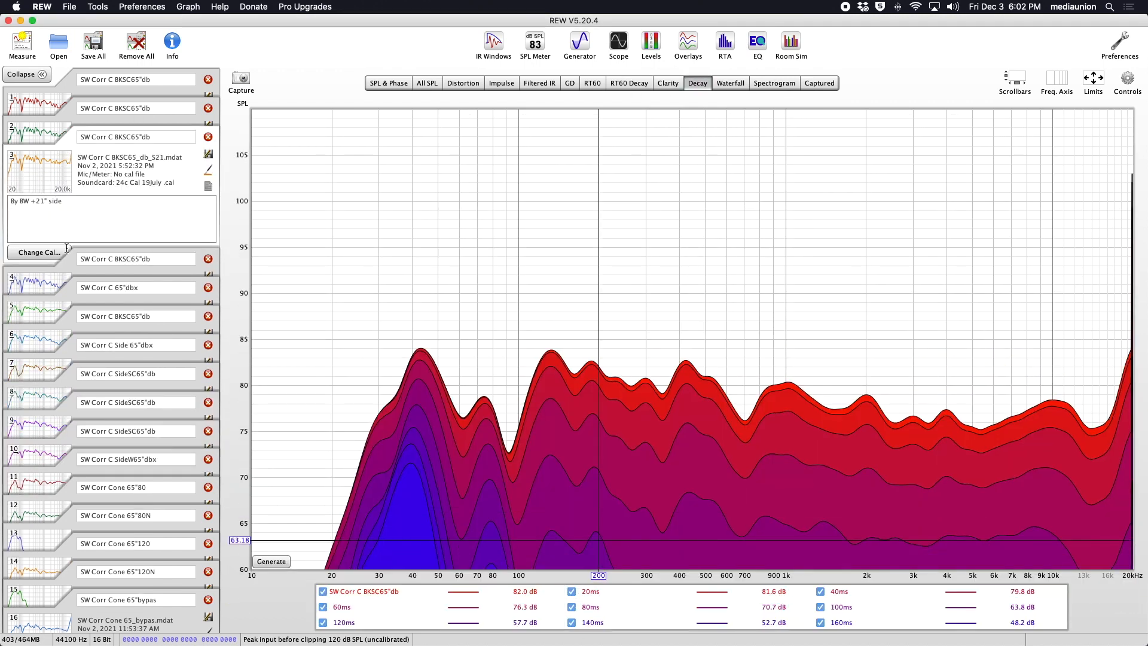
Reselect SW Corr C BKSC65"db and view its 20 Hz–20 kHz waterfall plot
click(70, 469)
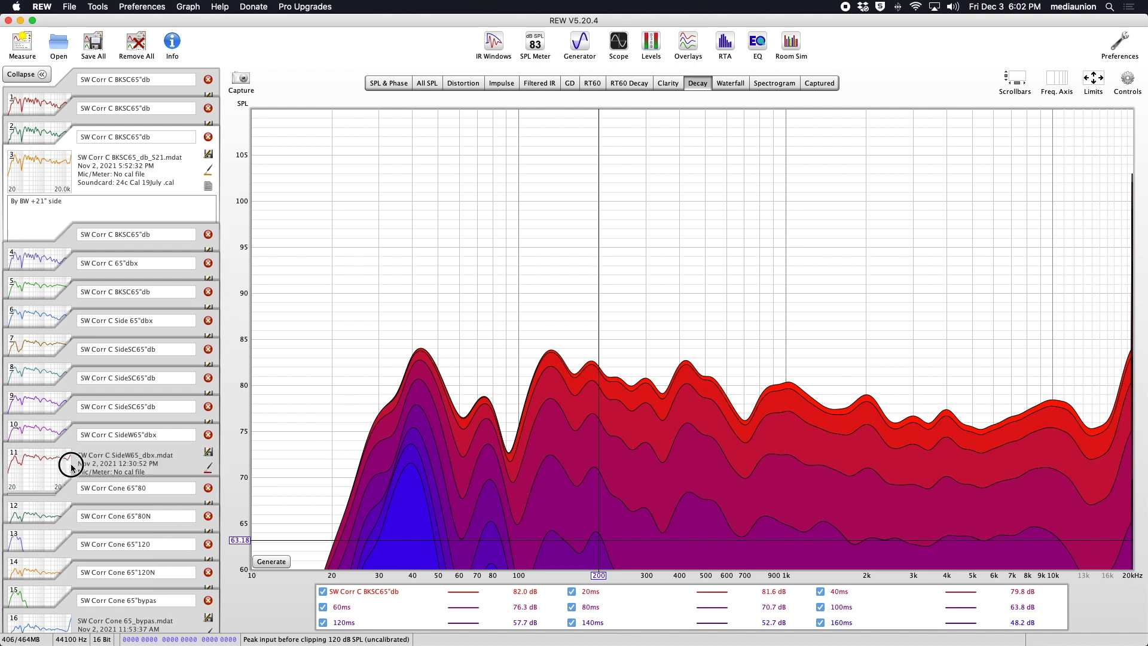
click(72, 468)
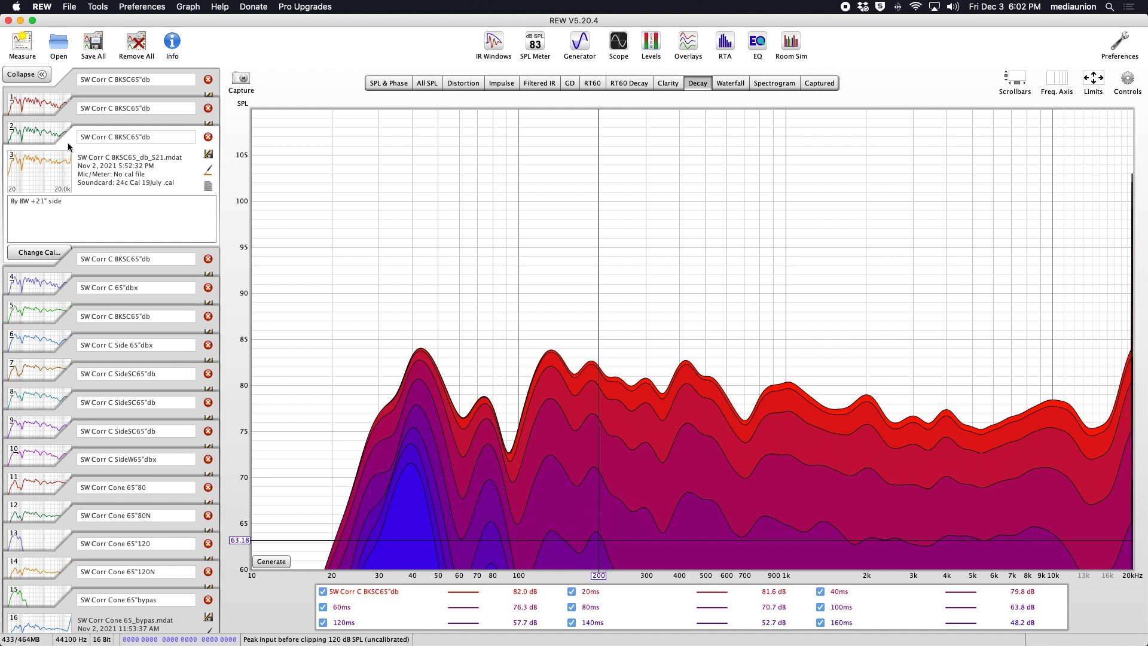
click(730, 83)
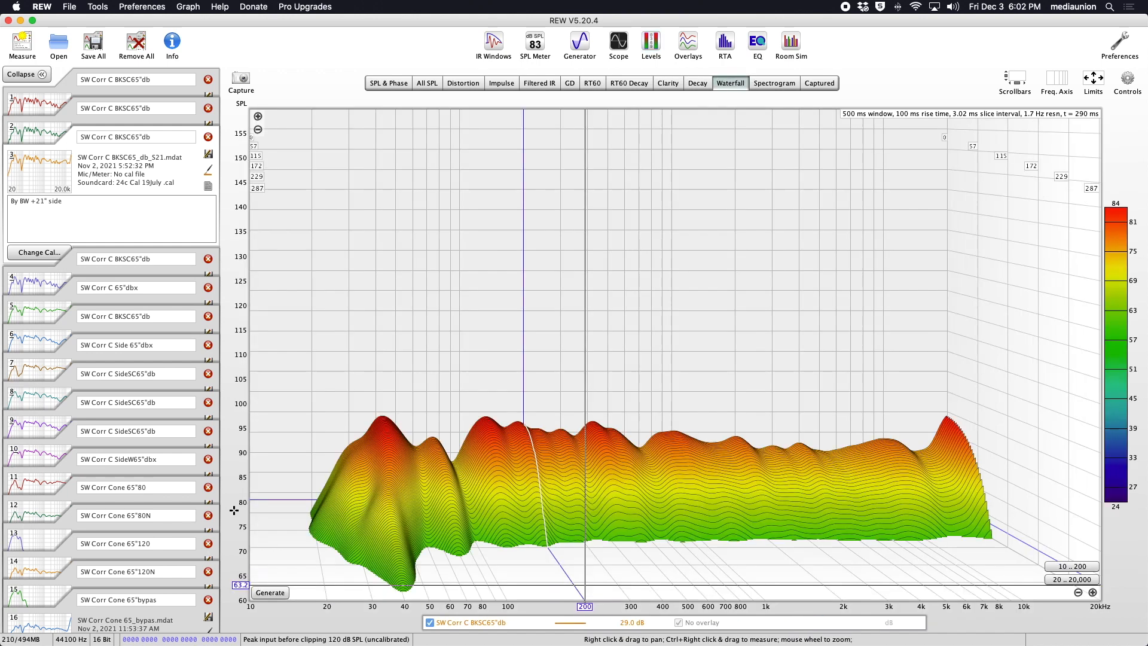
View the SideW65"dbx measurement's spectrogram, then its SPL and phase response
click(774, 83)
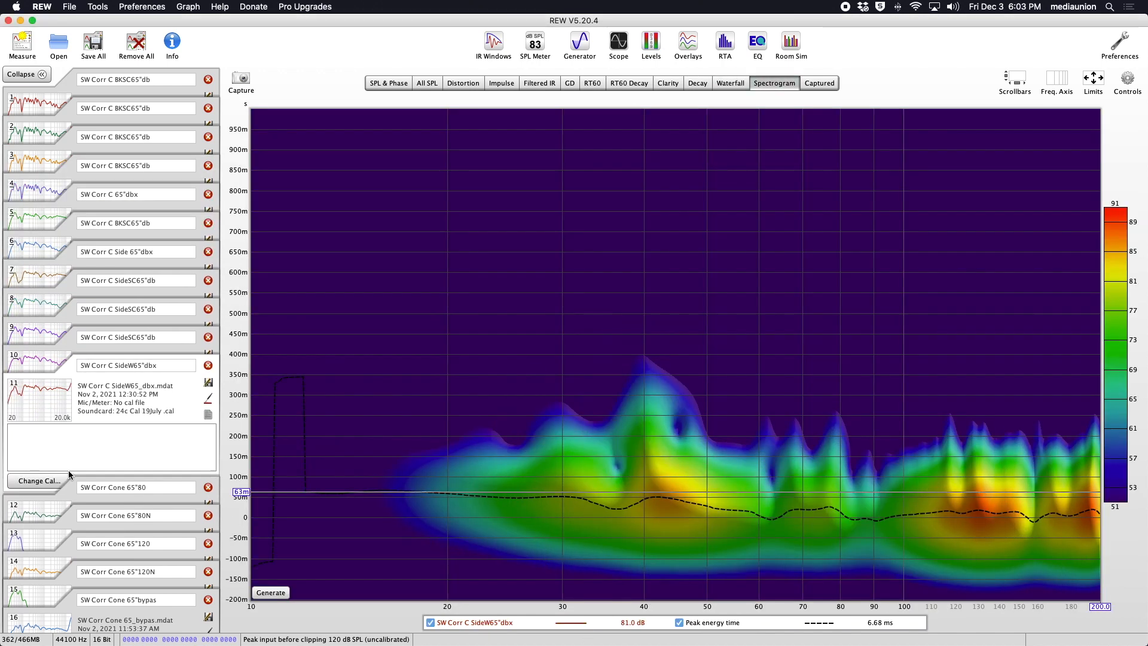
click(688, 46)
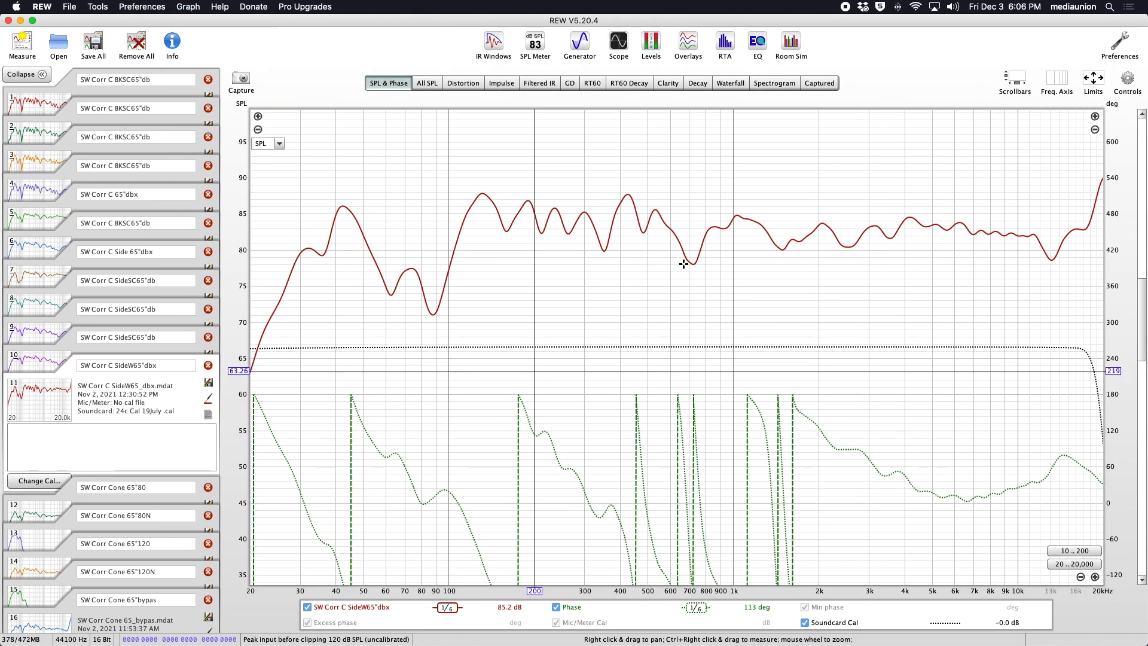
click(688, 45)
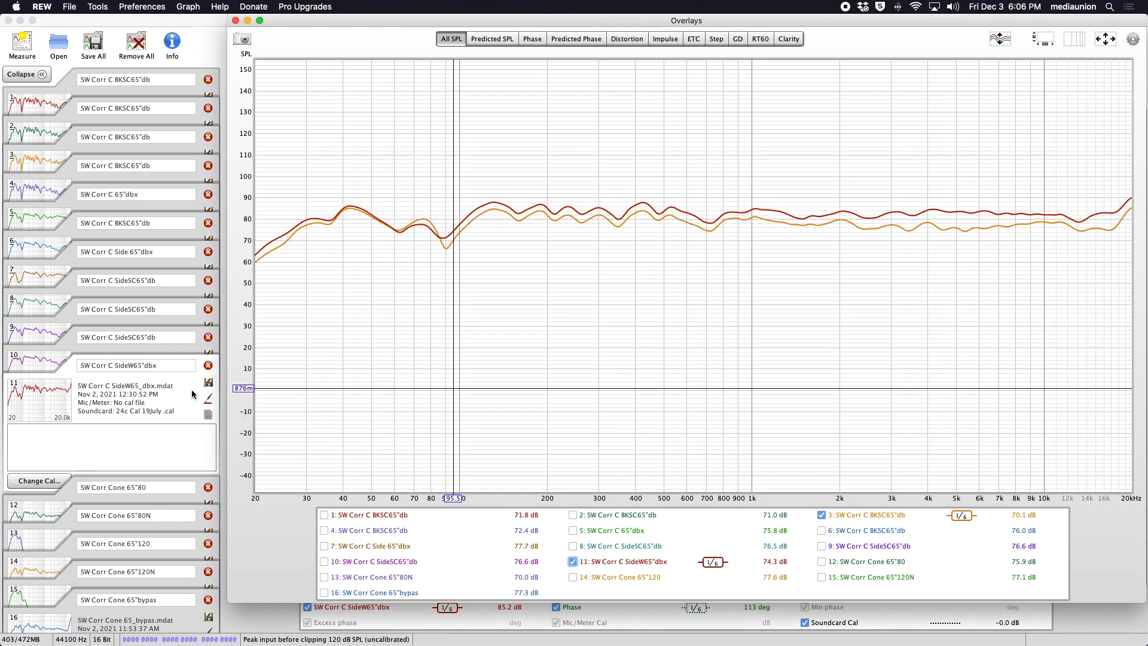
click(532, 39)
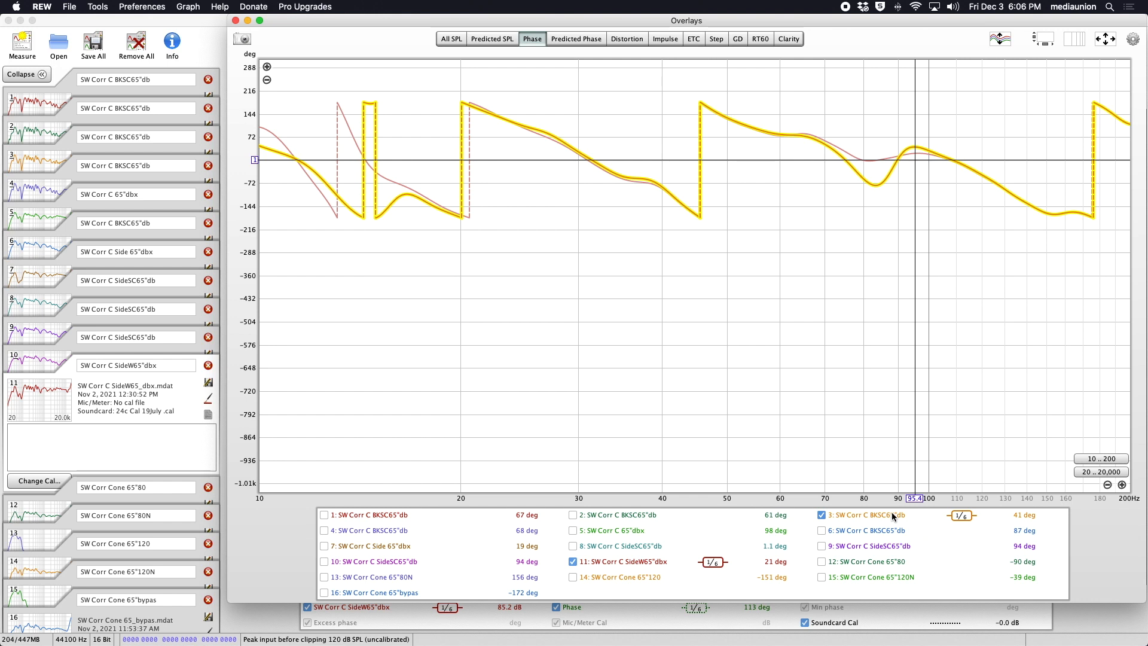
click(626, 38)
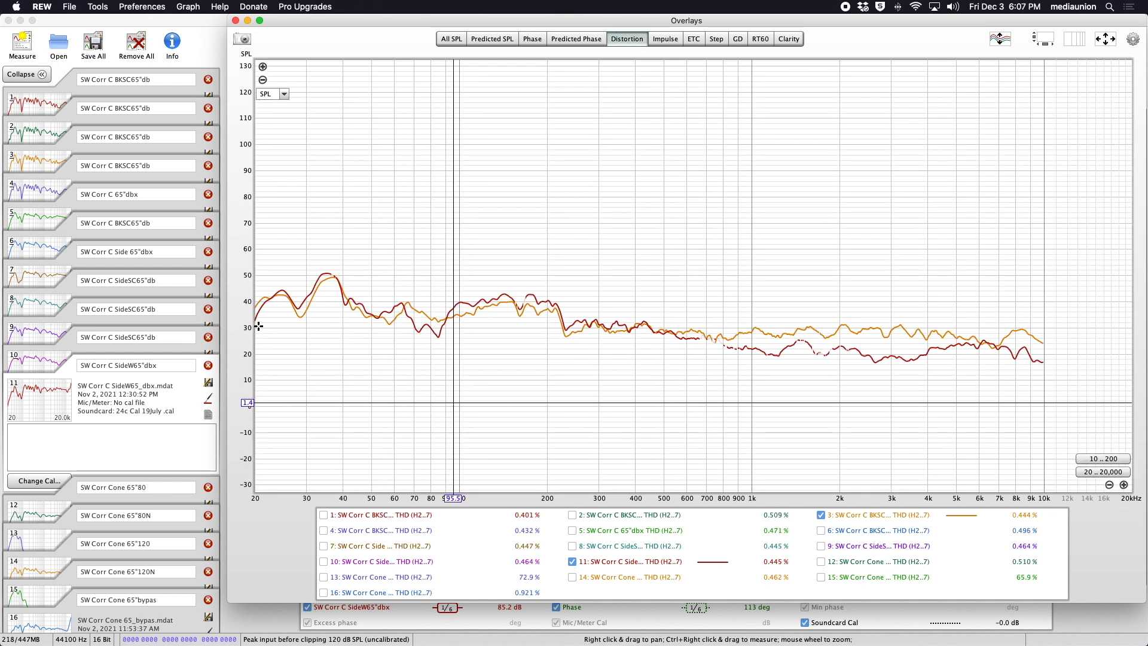
click(737, 39)
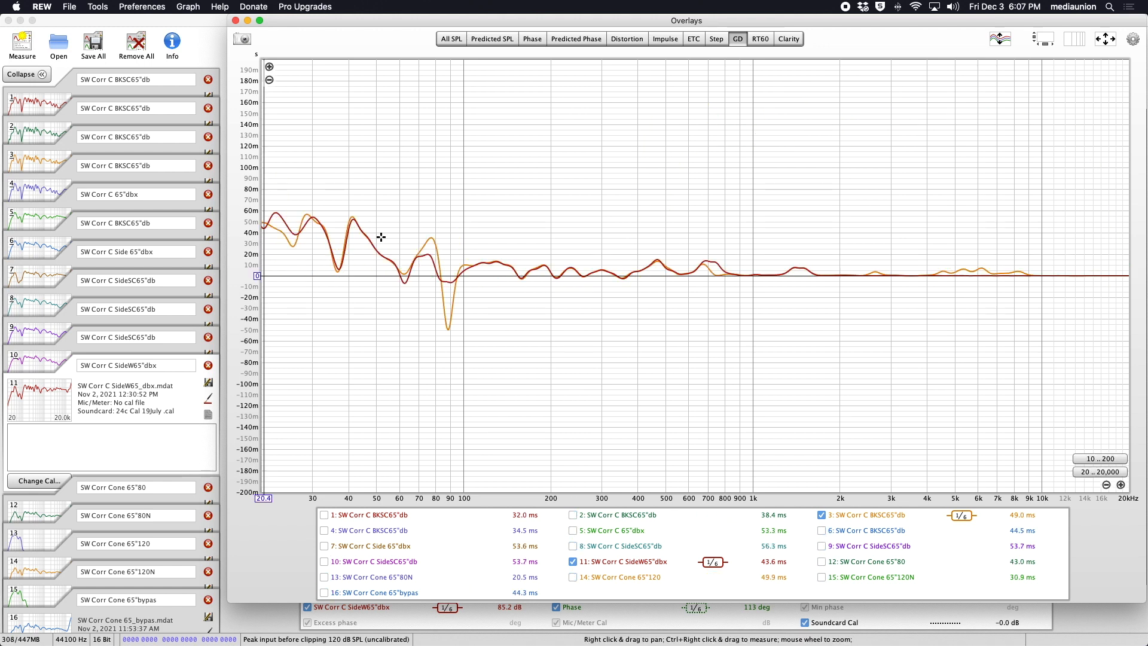
click(788, 38)
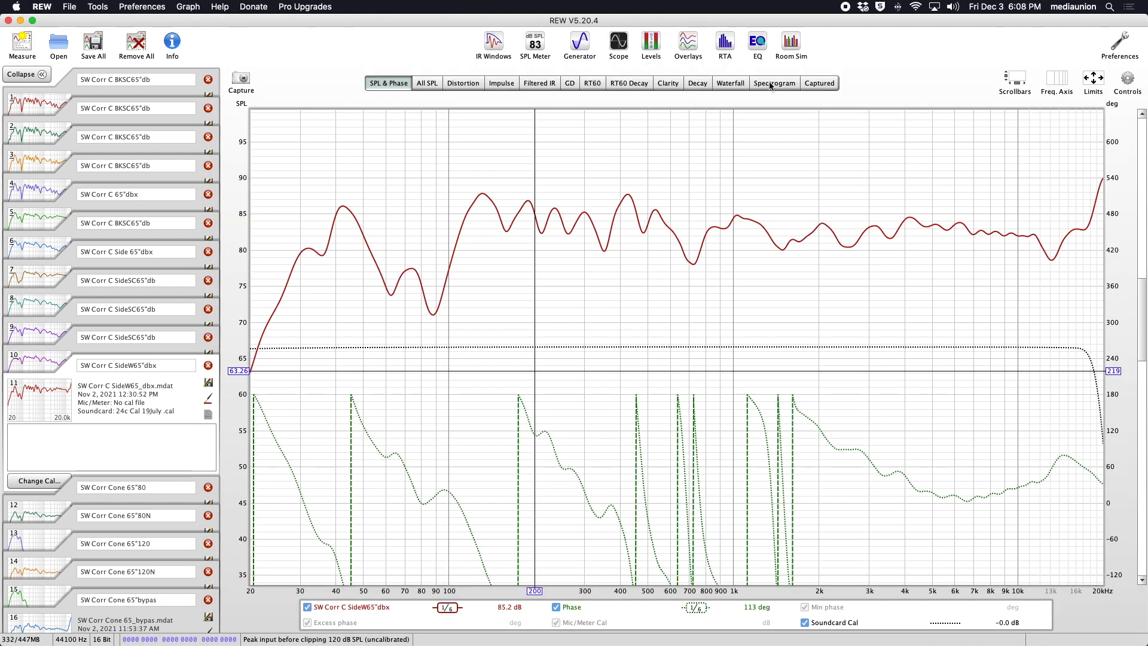
Review distortion, group delay and RT60 decay, ending on the C50, C80 and D50 clarity curves
click(463, 82)
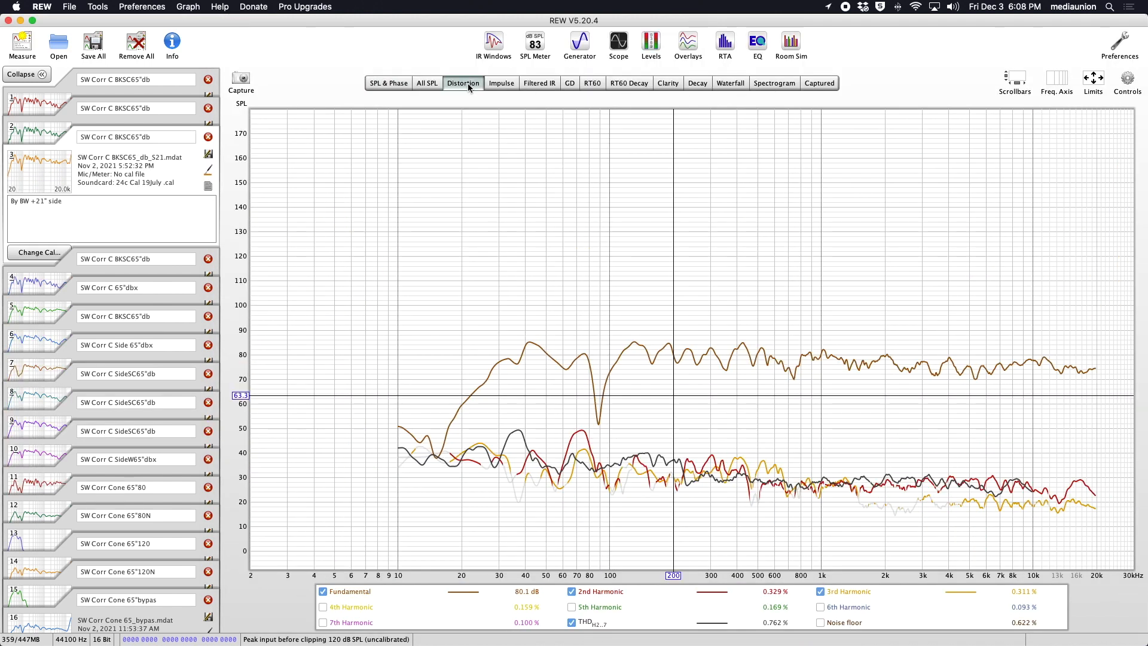
click(570, 83)
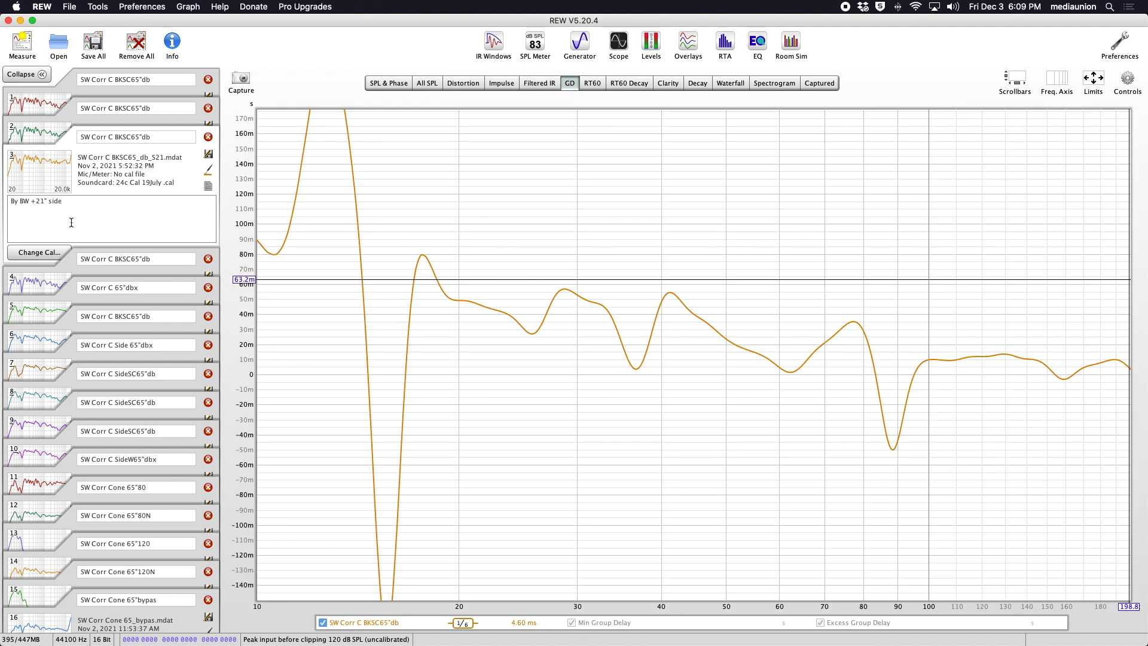
click(593, 82)
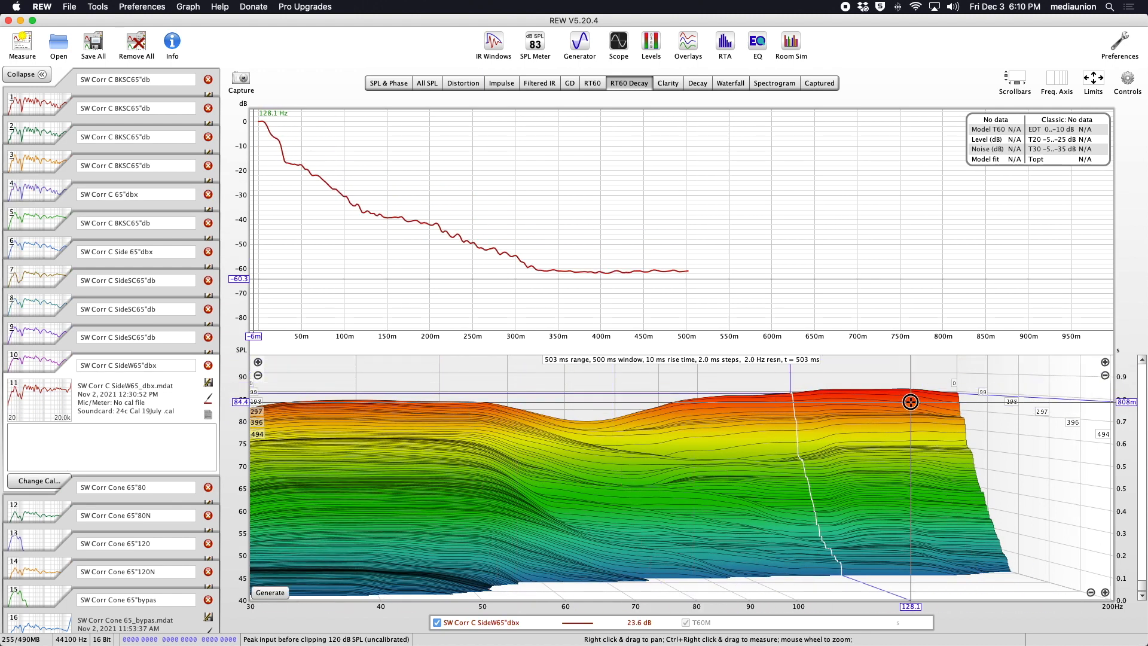
click(668, 82)
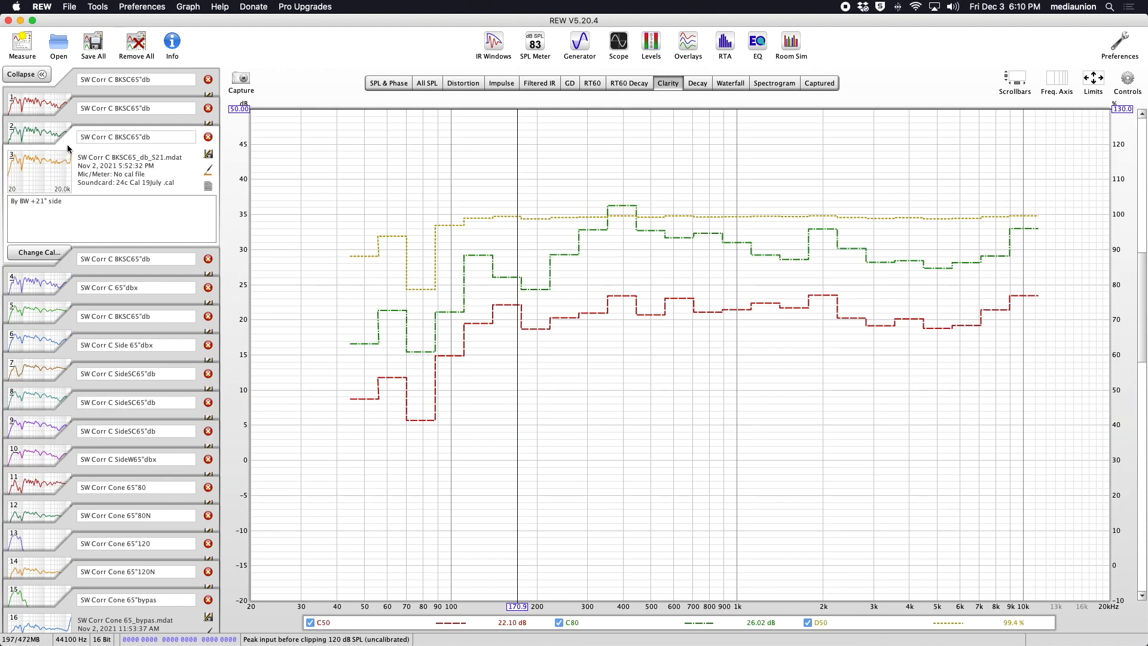